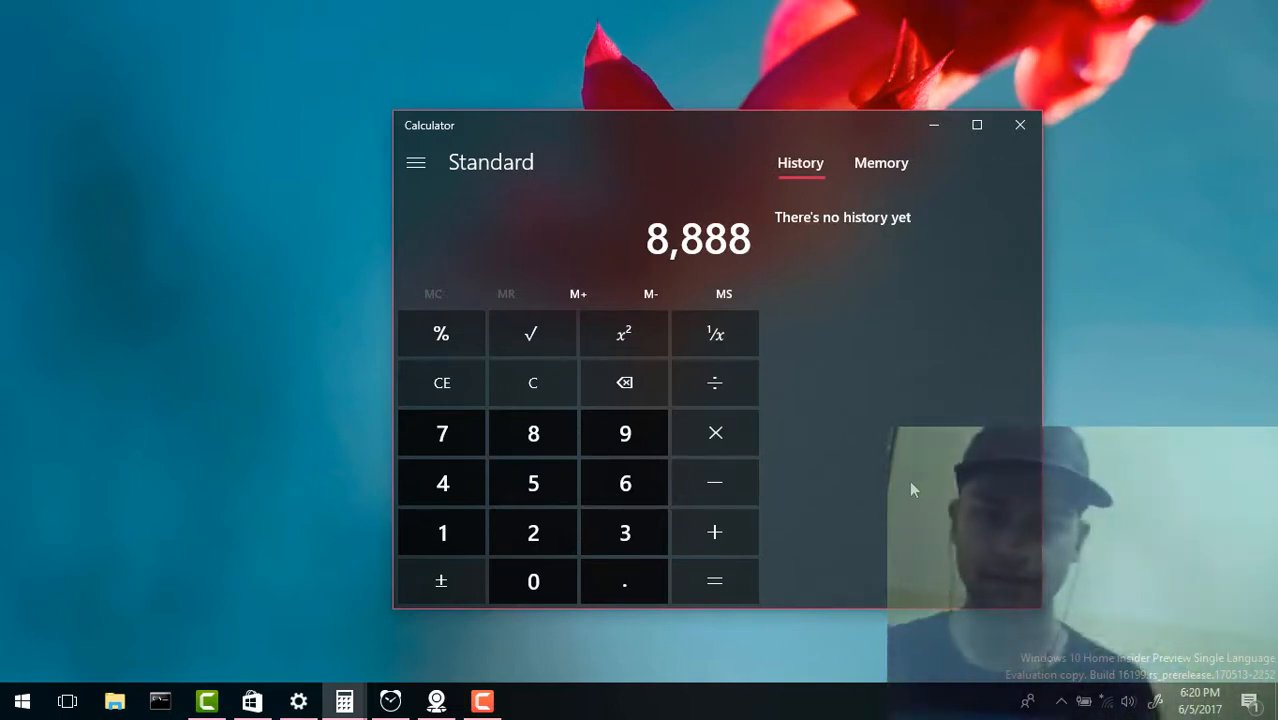
{"action": "mouse_move", "coordinate": [1174, 422]}
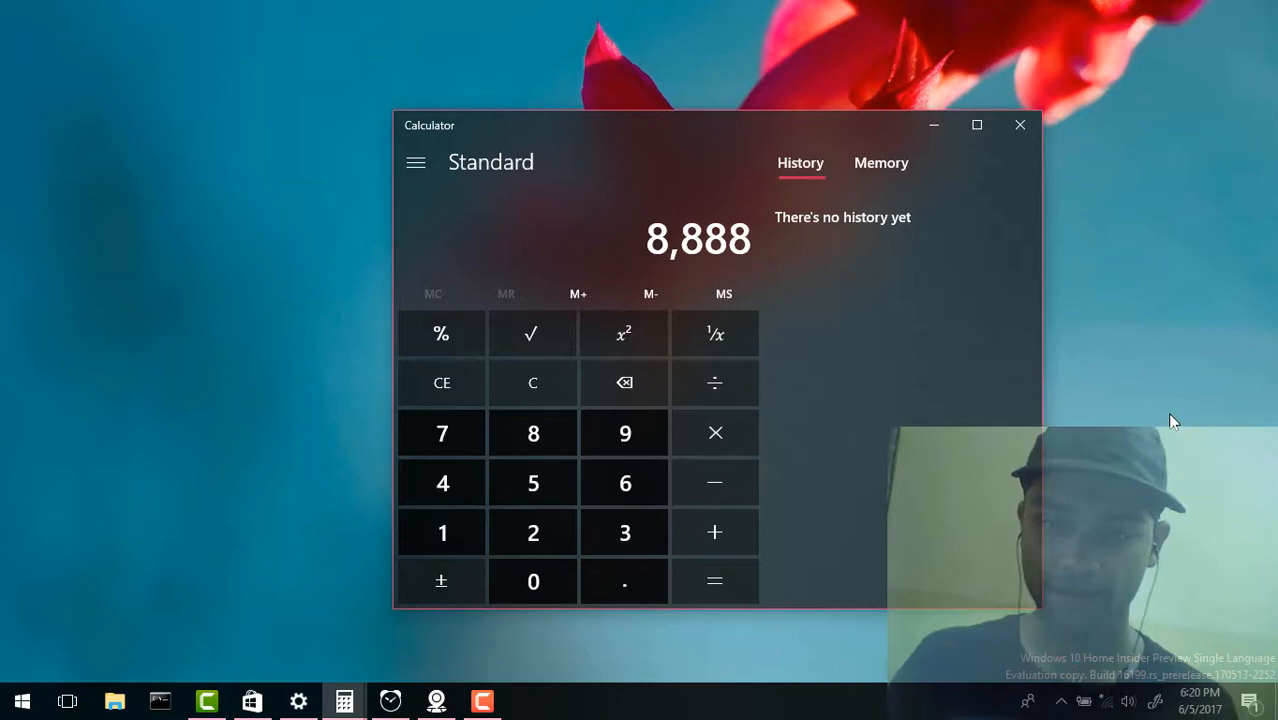
{"action": "mouse_move", "coordinate": [975, 599]}
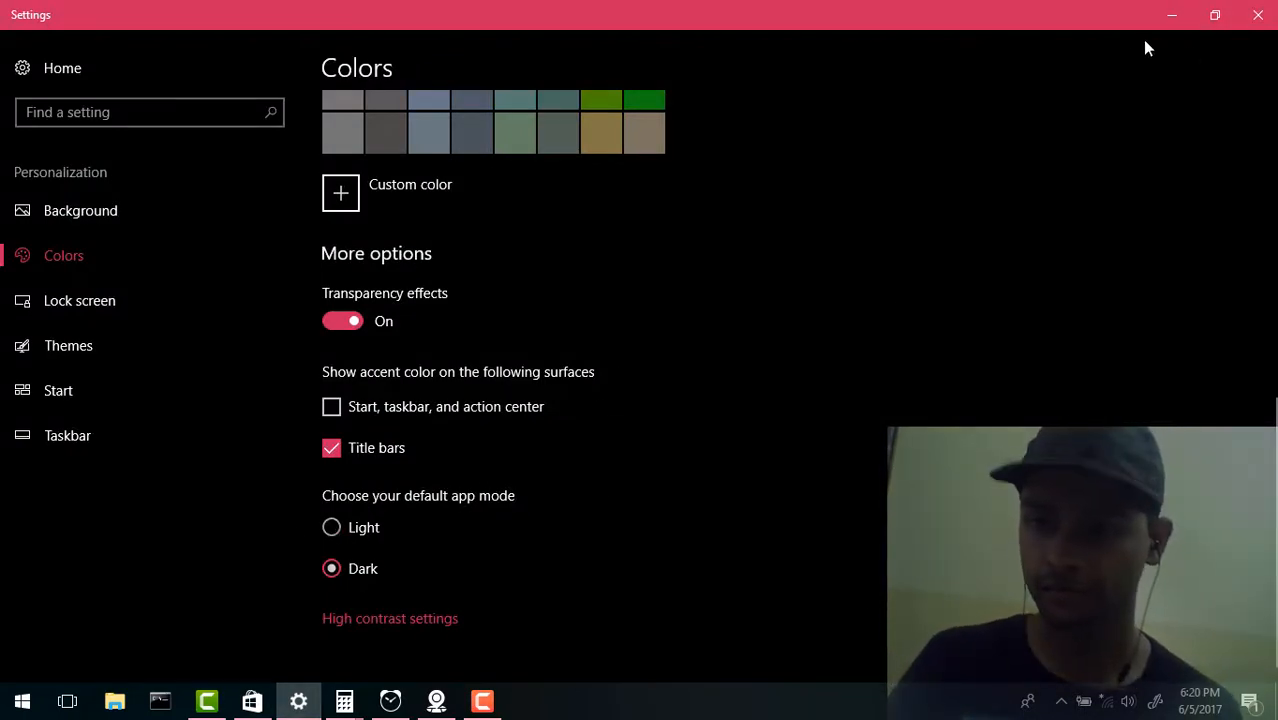
- Select Light under 'Choose your default app mode' in Settings Colors
{"action": "left_click", "coordinate": [331, 527]}
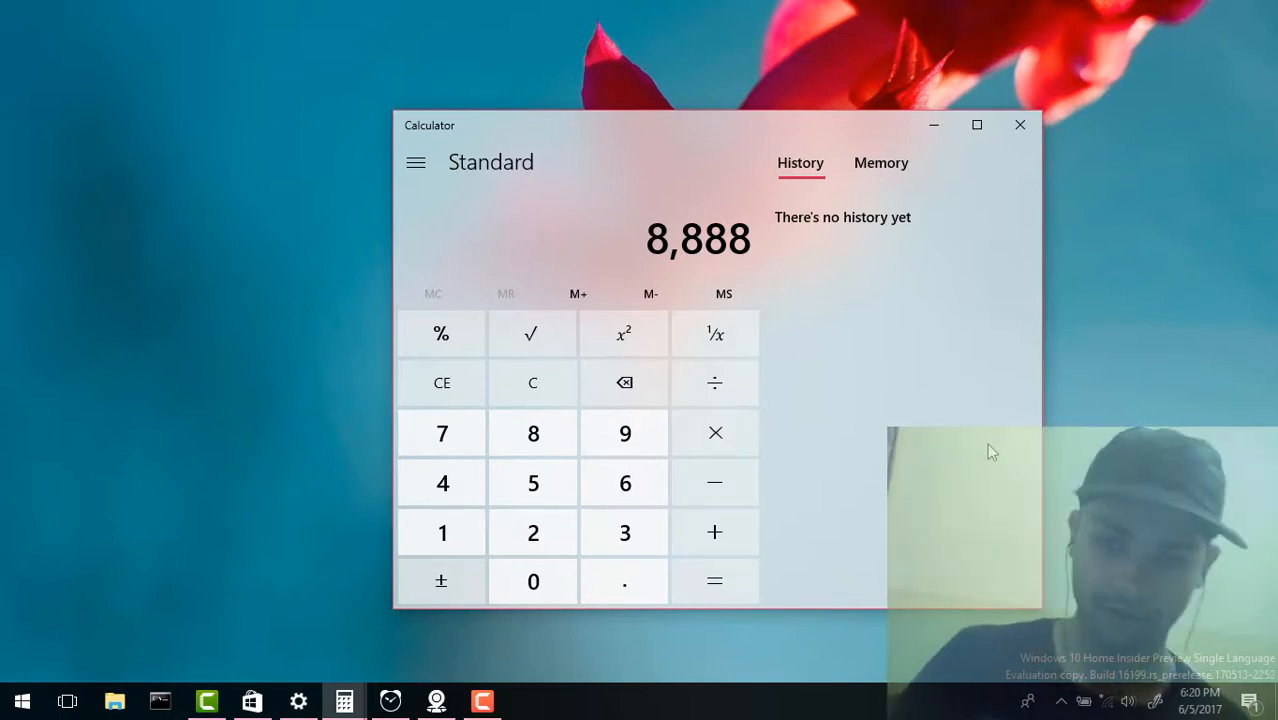
{"action": "mouse_move", "coordinate": [971, 464]}
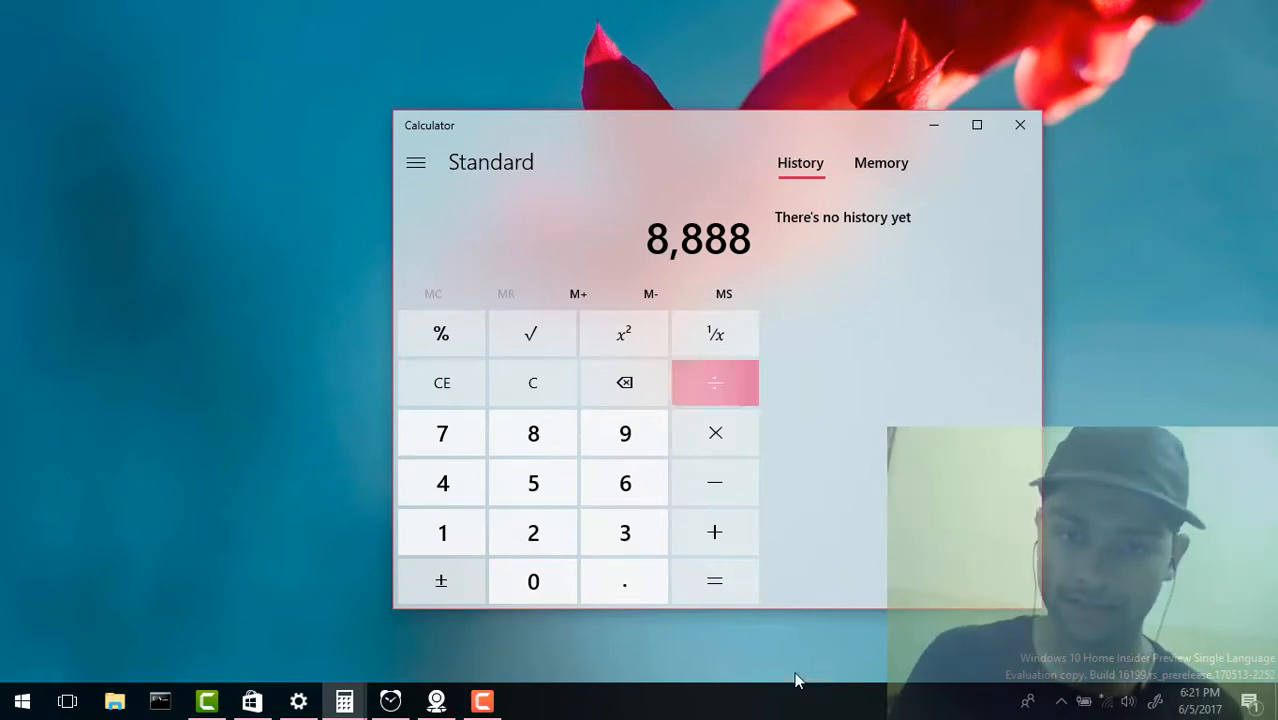
{"action": "mouse_move", "coordinate": [700, 383]}
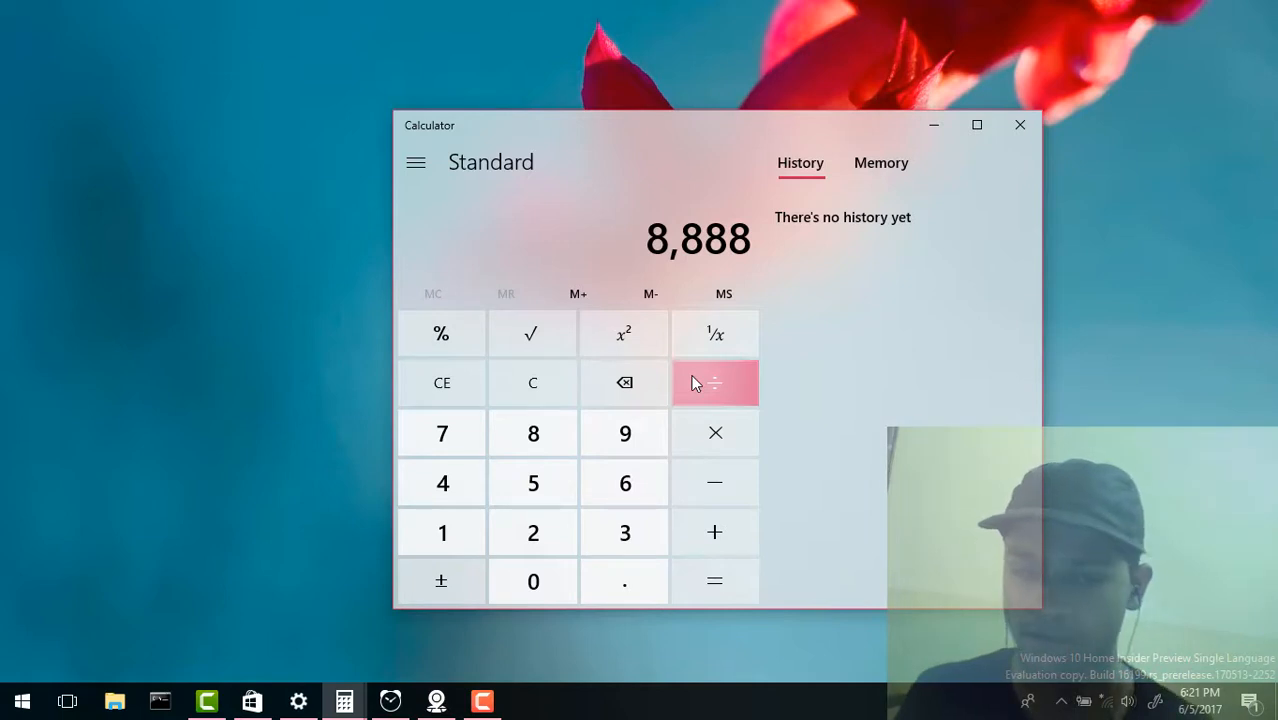
{"action": "mouse_move", "coordinate": [659, 433]}
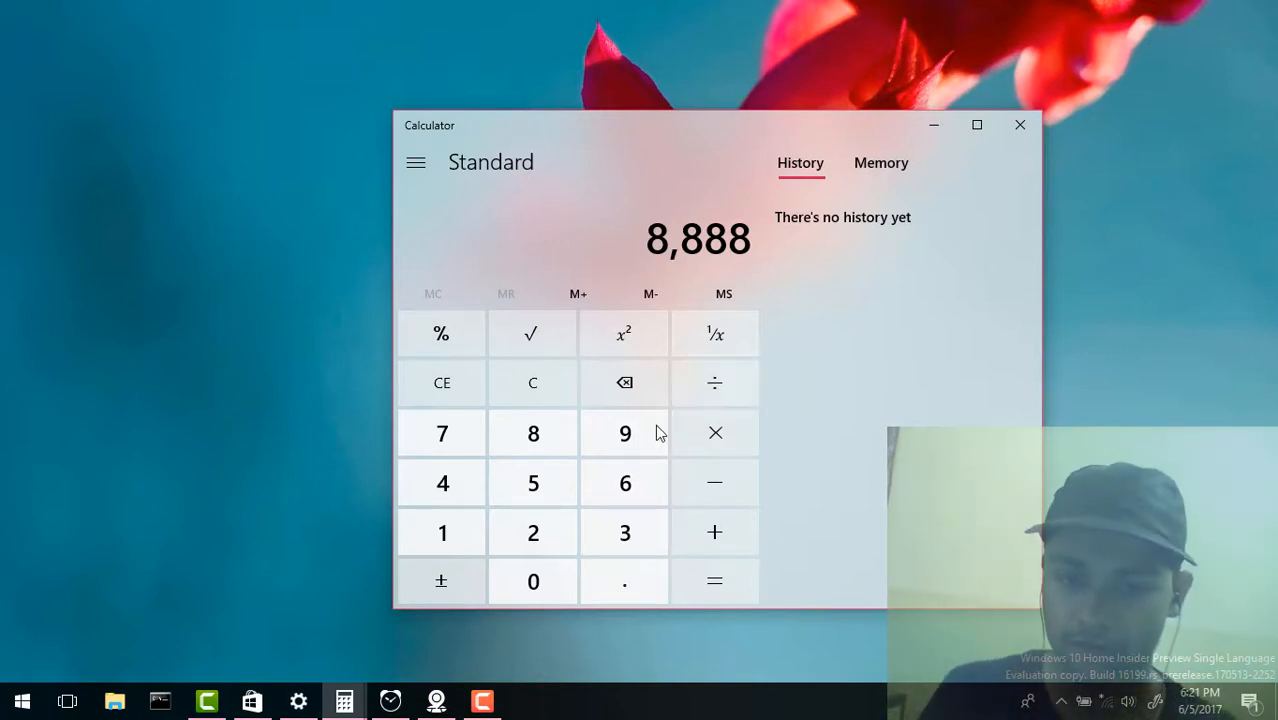
- Append 9s and then 5s so Calculator reads 888,899,999,555
{"action": "left_click", "coordinate": [624, 433]}
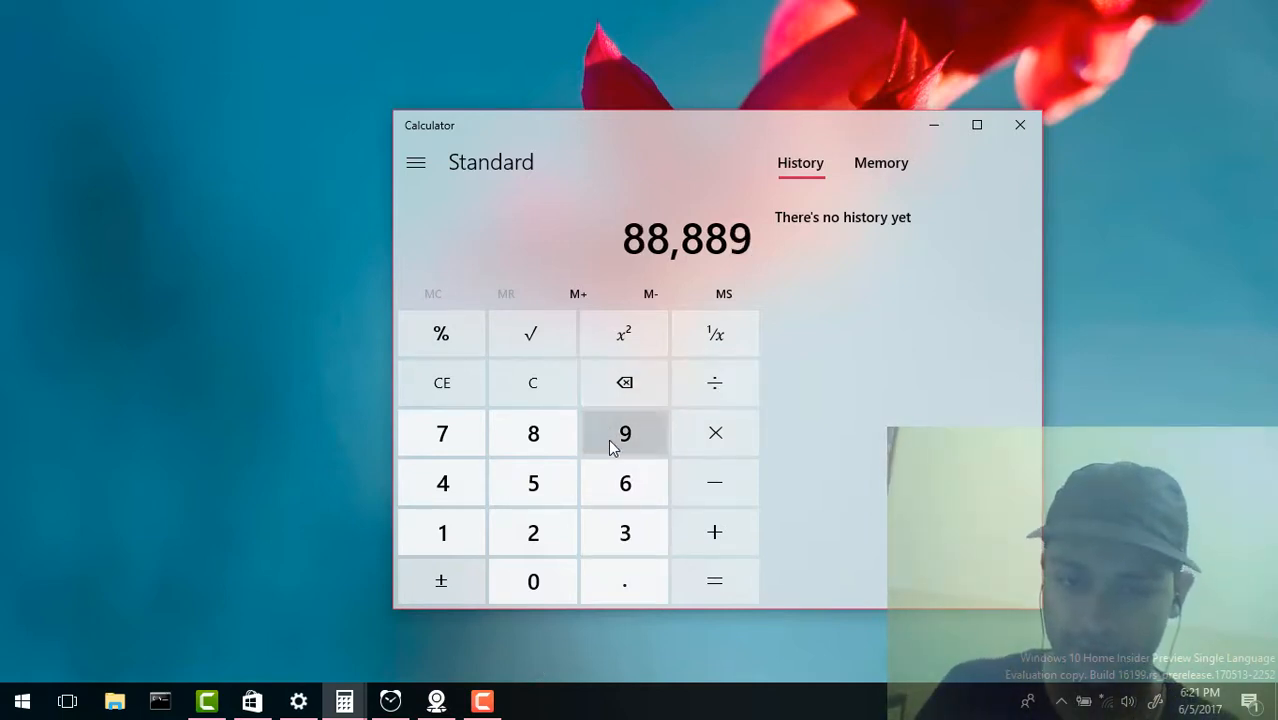
{"action": "left_click", "coordinate": [624, 433]}
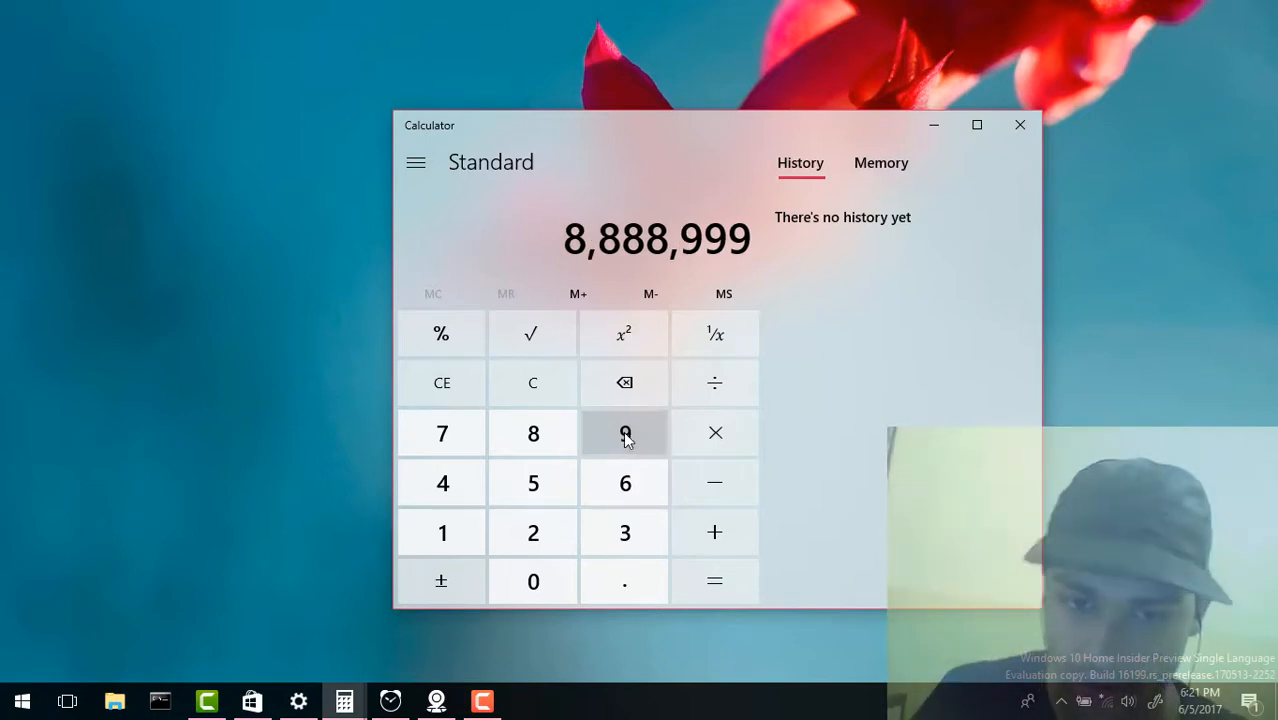
{"action": "left_click", "coordinate": [624, 432]}
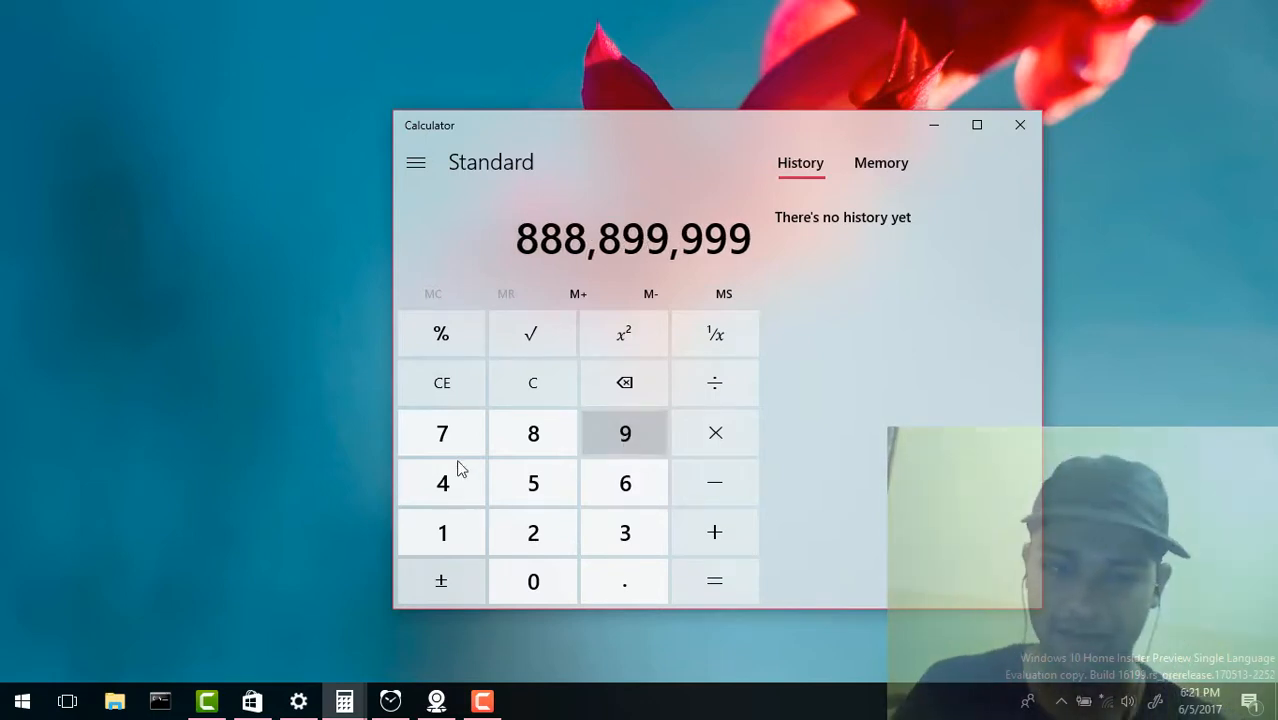
{"action": "left_click", "coordinate": [533, 482]}
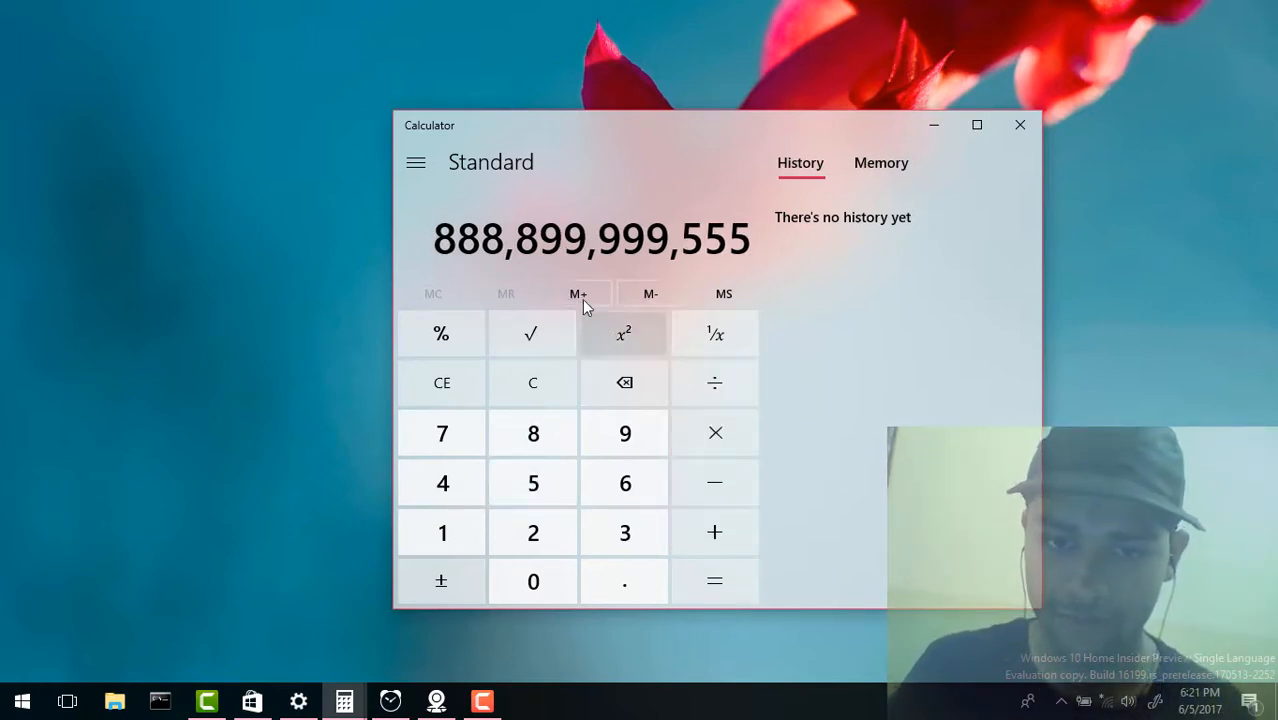
{"action": "mouse_move", "coordinate": [588, 295]}
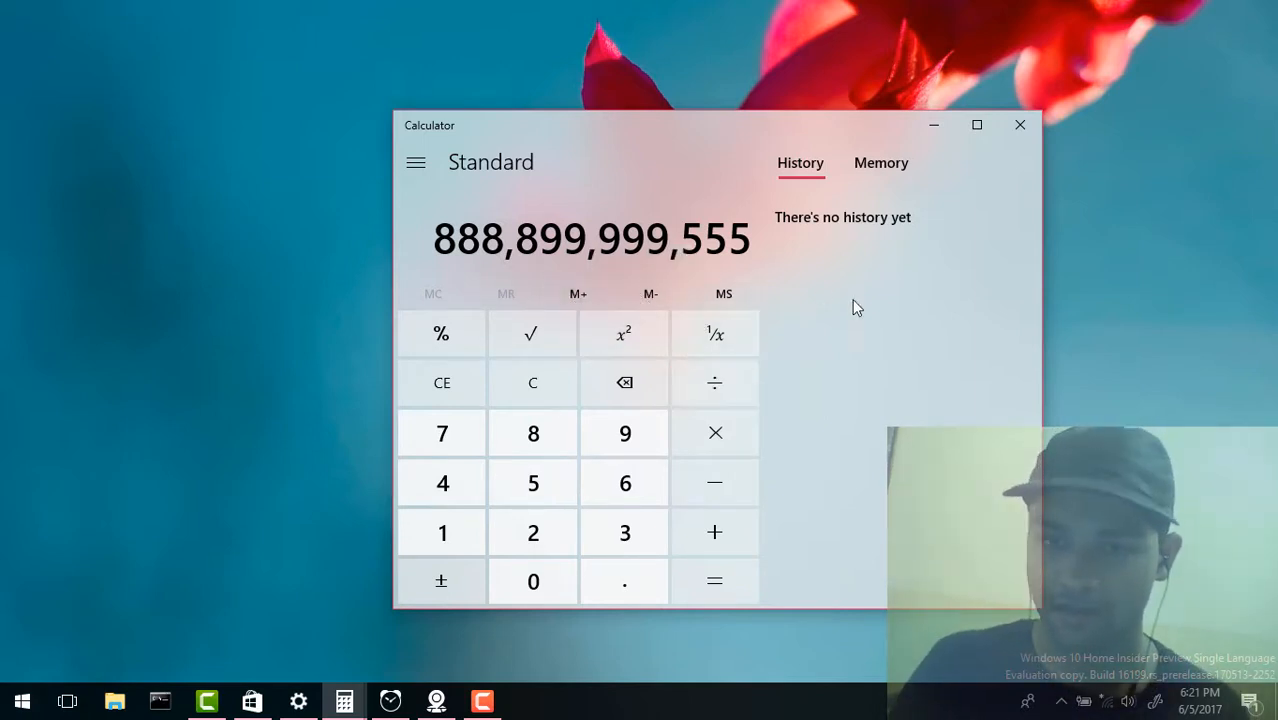
{"action": "mouse_move", "coordinate": [998, 110]}
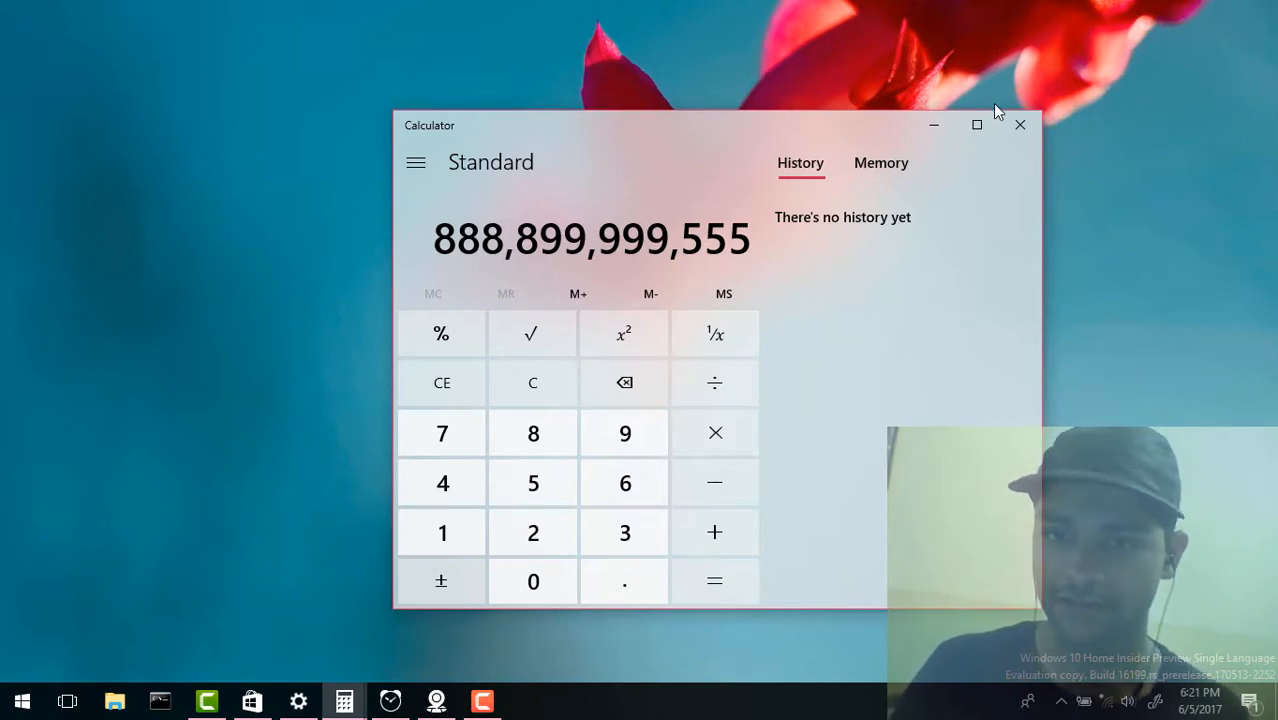
{"action": "mouse_move", "coordinate": [942, 150]}
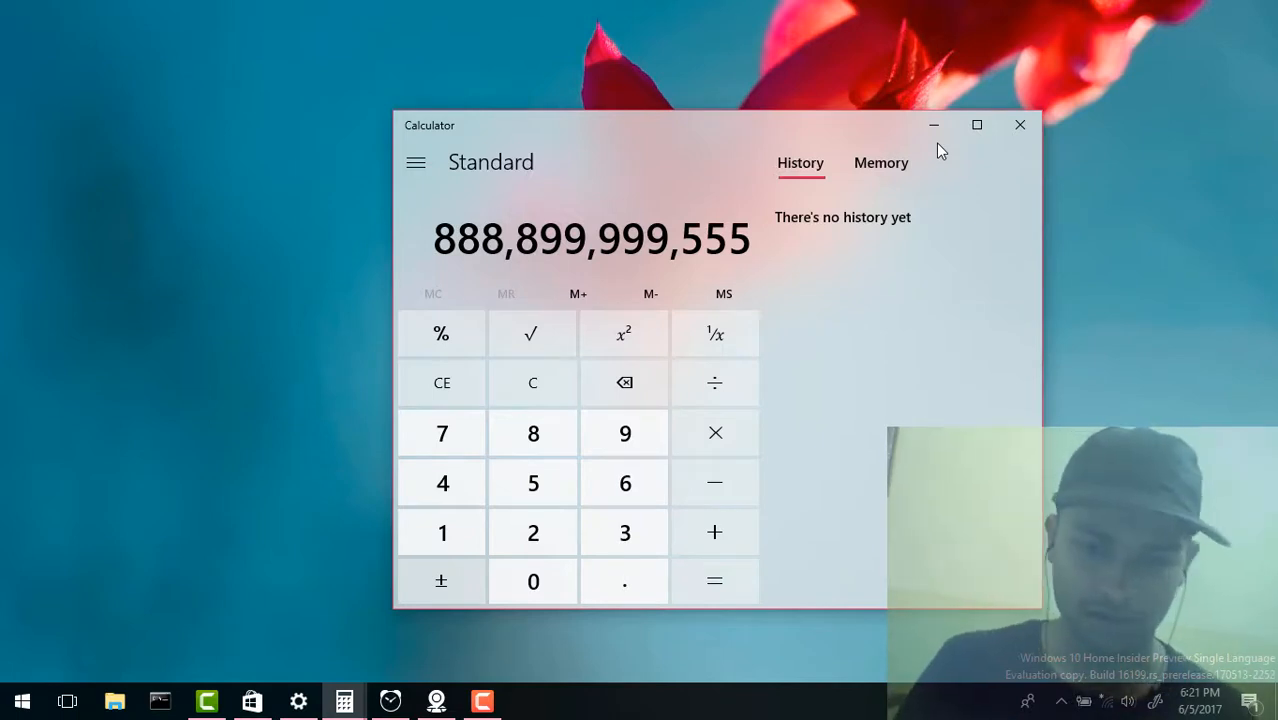
{"action": "mouse_move", "coordinate": [934, 125]}
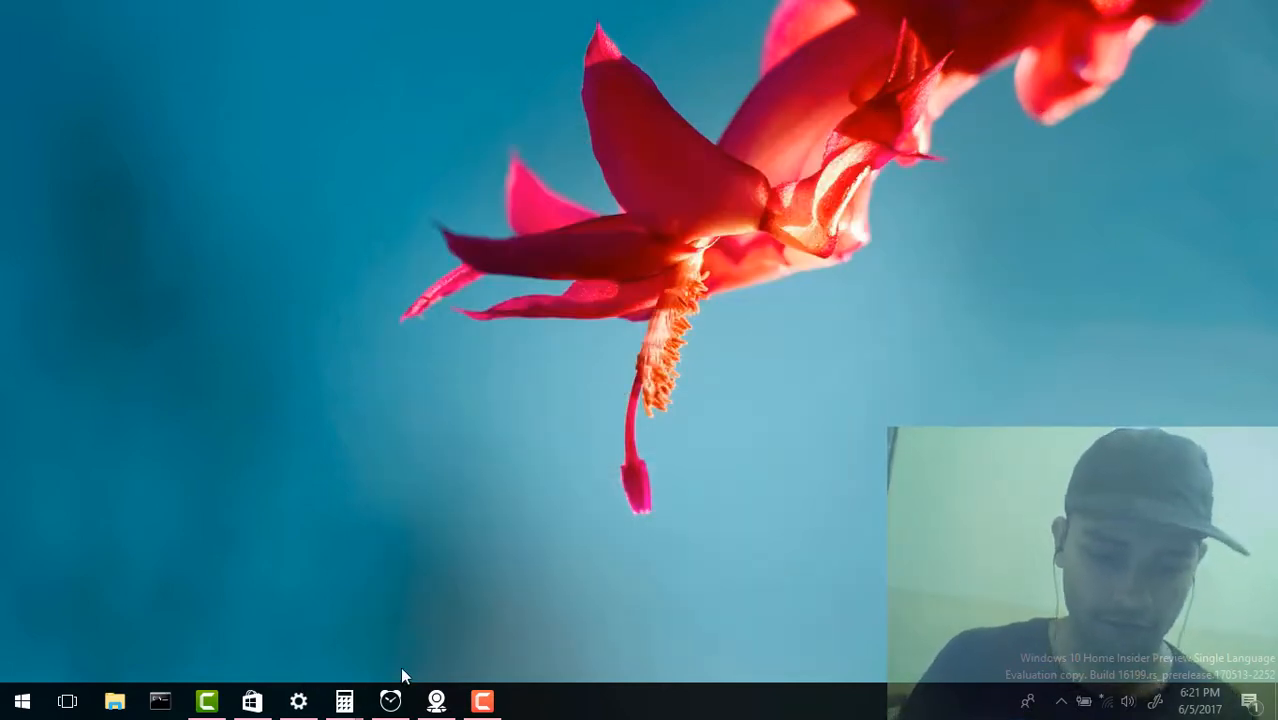
{"action": "left_click", "coordinate": [251, 700]}
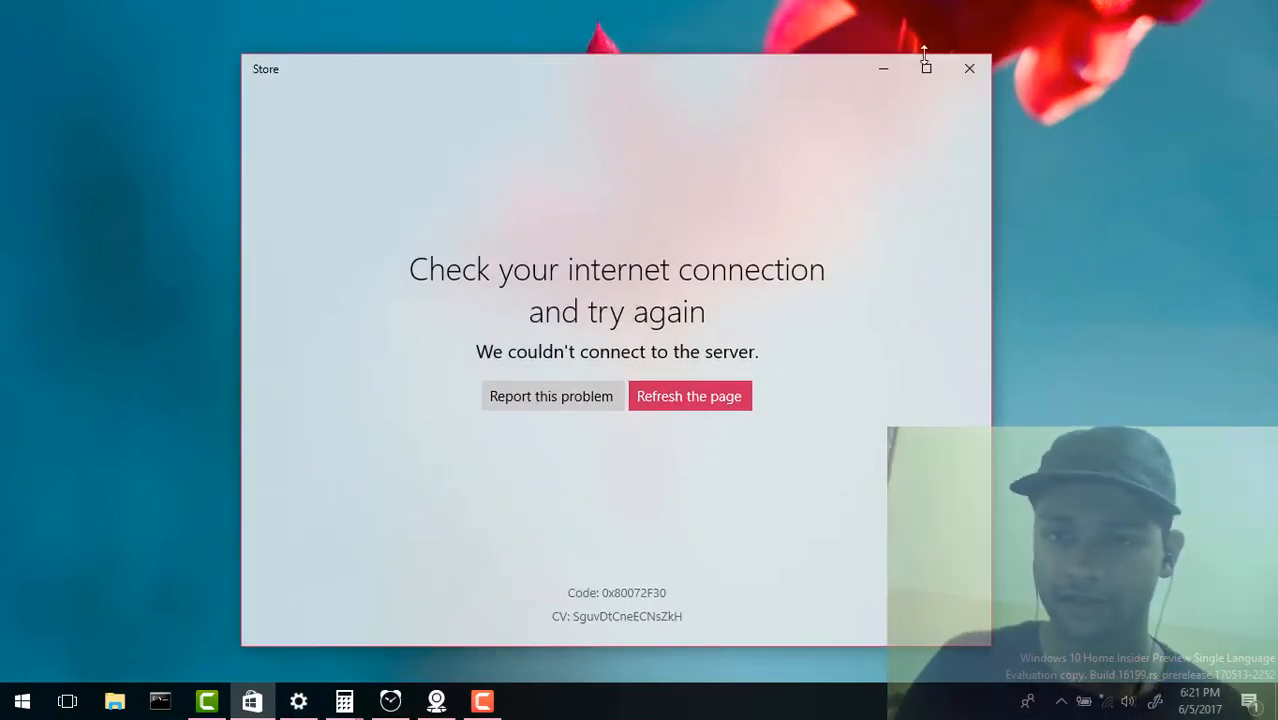
{"action": "left_click", "coordinate": [969, 68]}
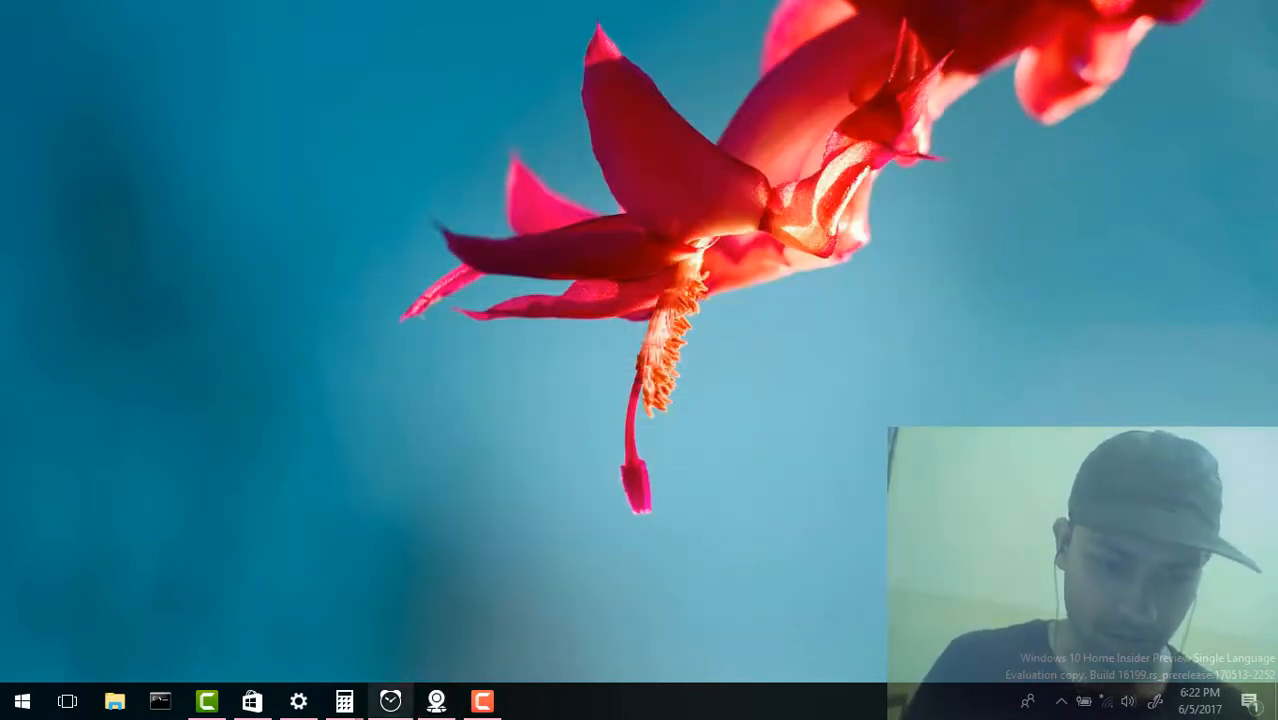
- Open Alarms & Clock, set app mode to Dark, then return to the alarms window
{"action": "left_click", "coordinate": [390, 700]}
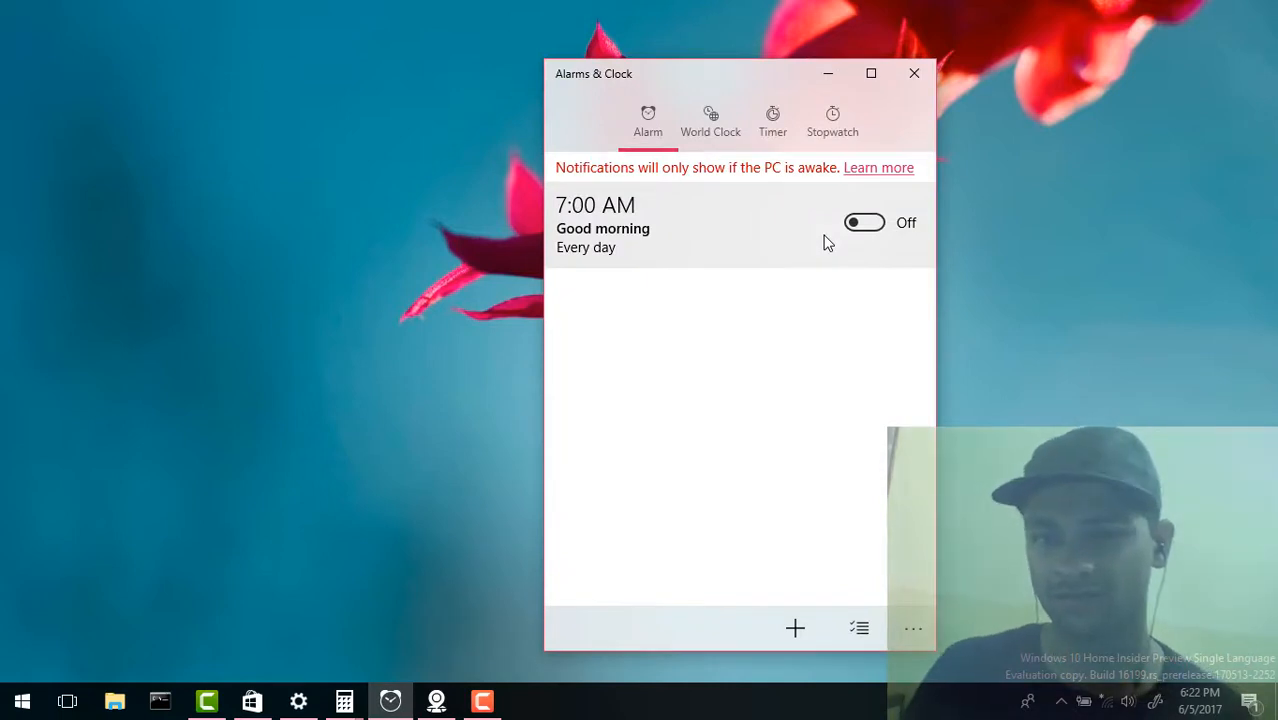
{"action": "mouse_move", "coordinate": [963, 353]}
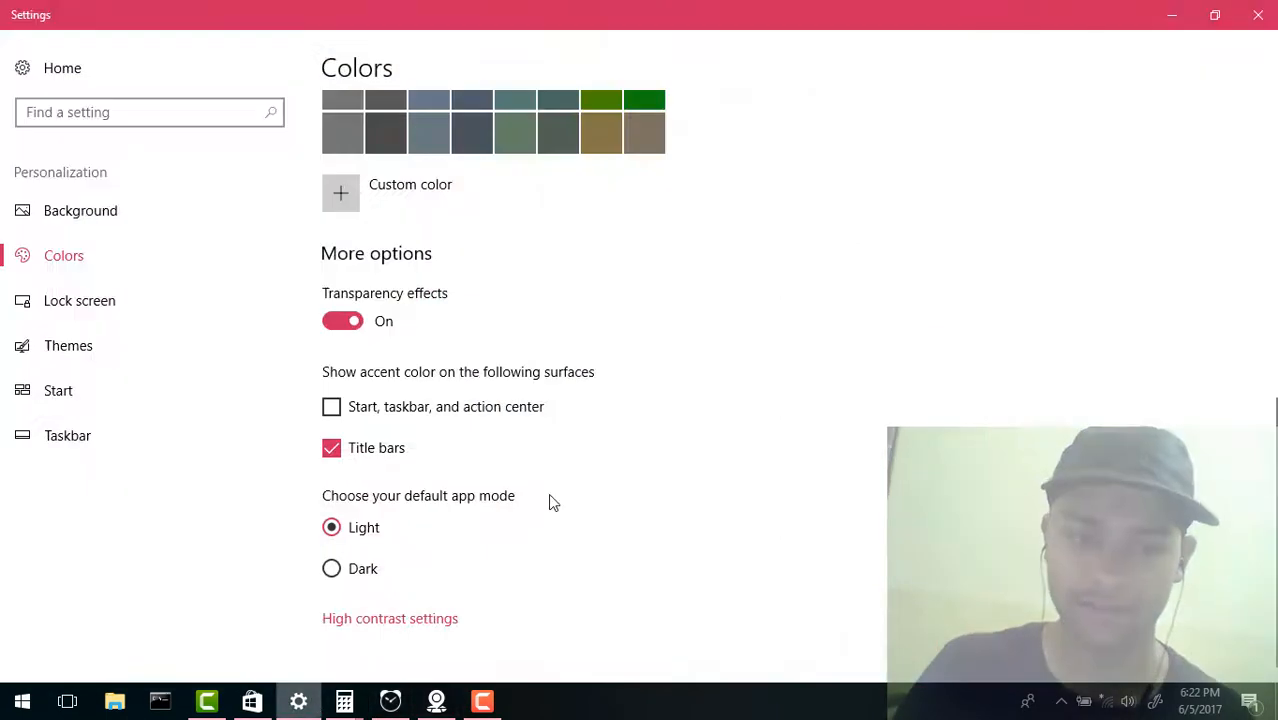
{"action": "mouse_move", "coordinate": [910, 264]}
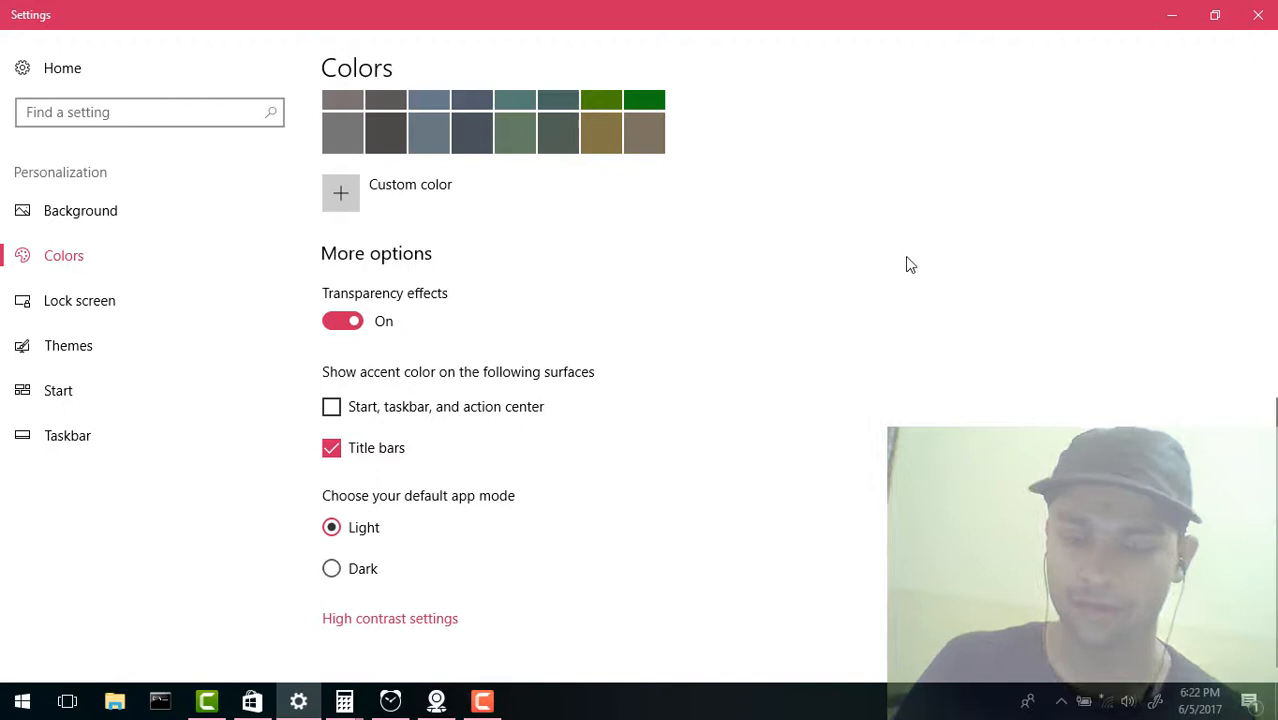
{"action": "left_click", "coordinate": [331, 568]}
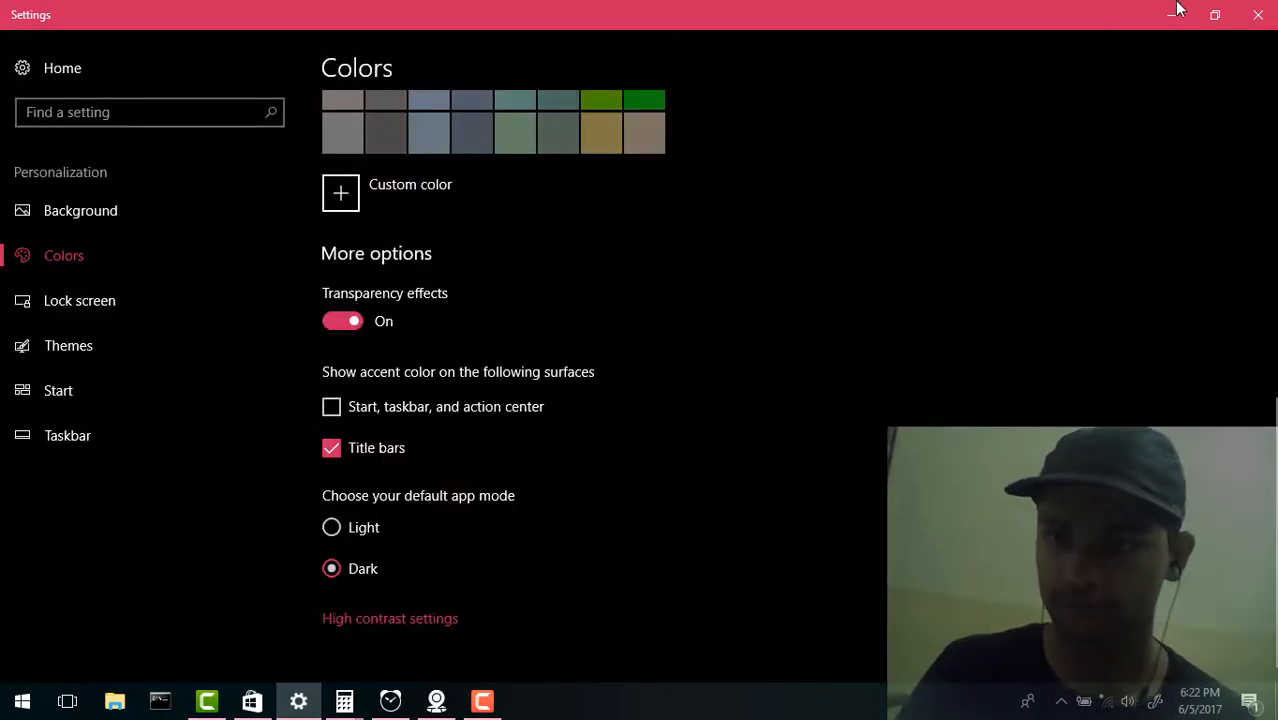
{"action": "left_click", "coordinate": [389, 700]}
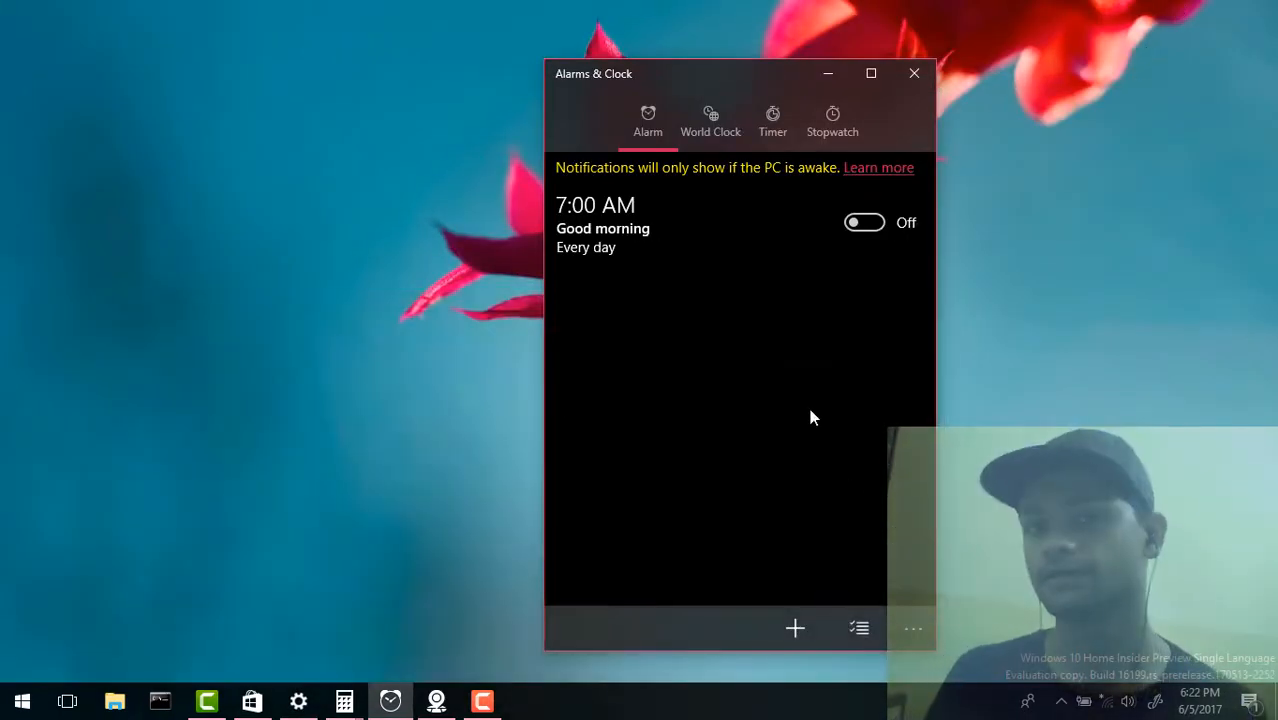
{"action": "mouse_move", "coordinate": [596, 251]}
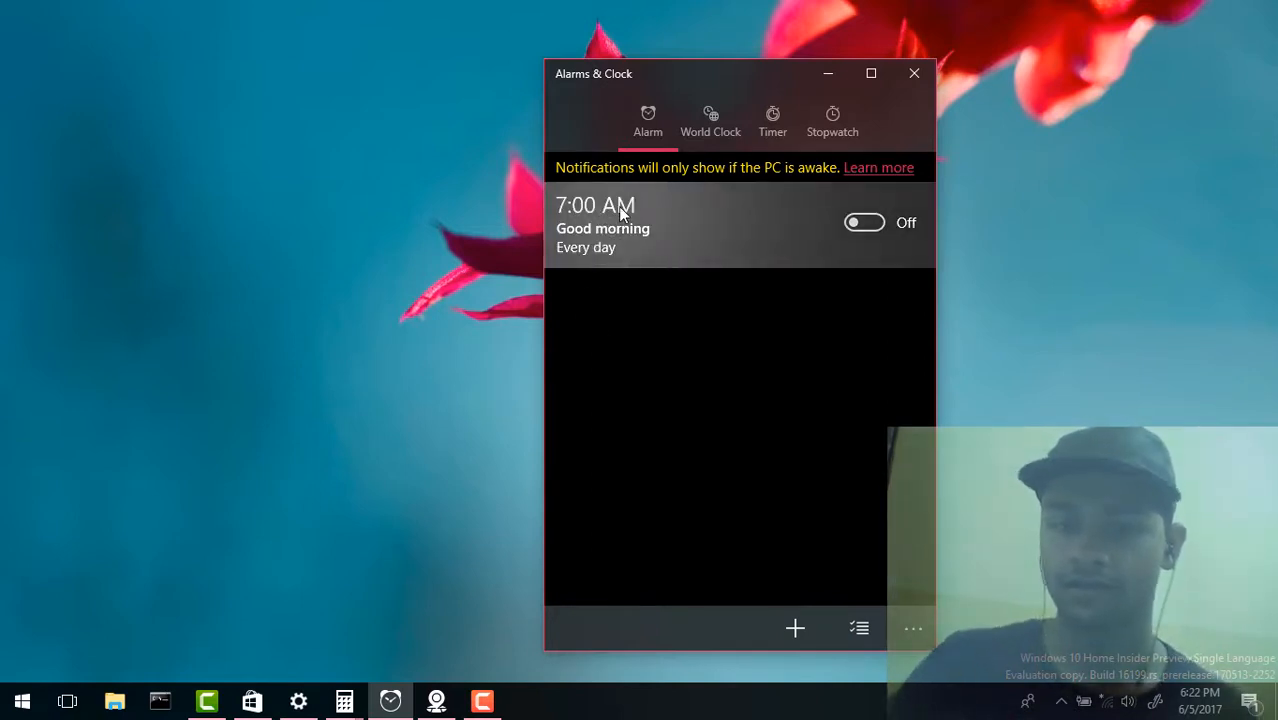
{"action": "mouse_move", "coordinate": [757, 99]}
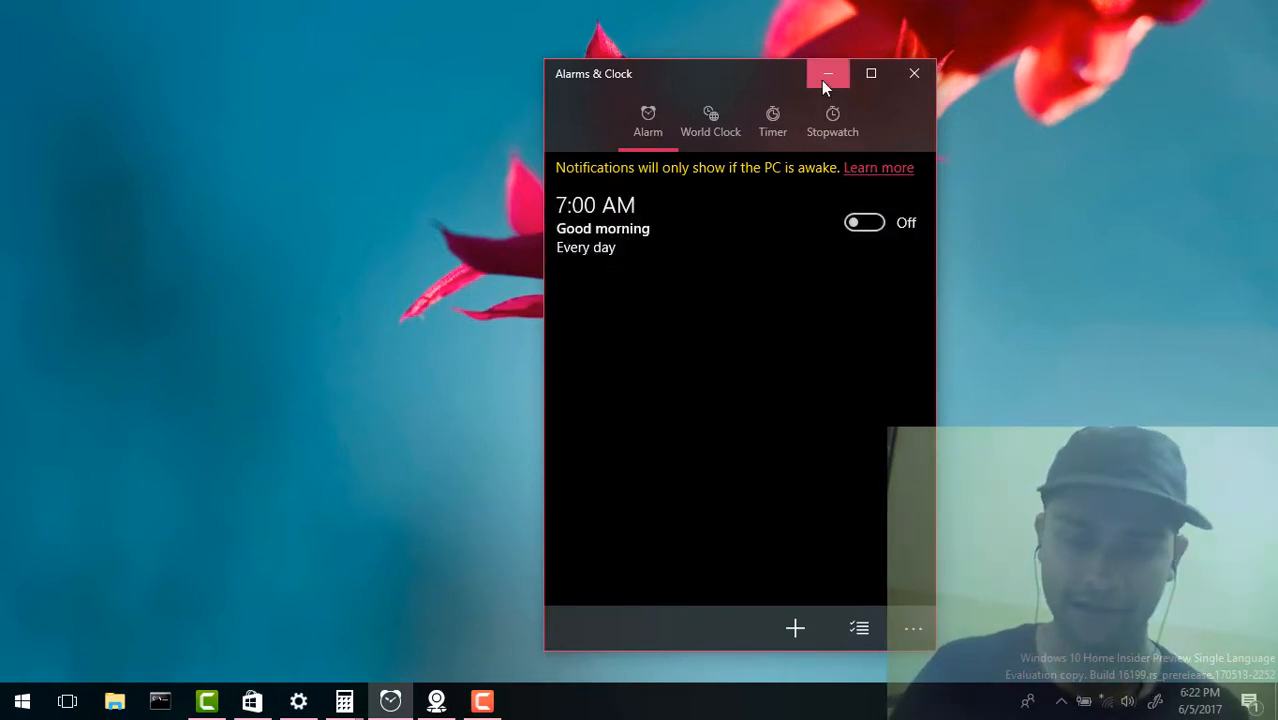
- Minimize the dark Alarms & Clock window
{"action": "left_click", "coordinate": [828, 73]}
{"action": "type", "text": "gro"}
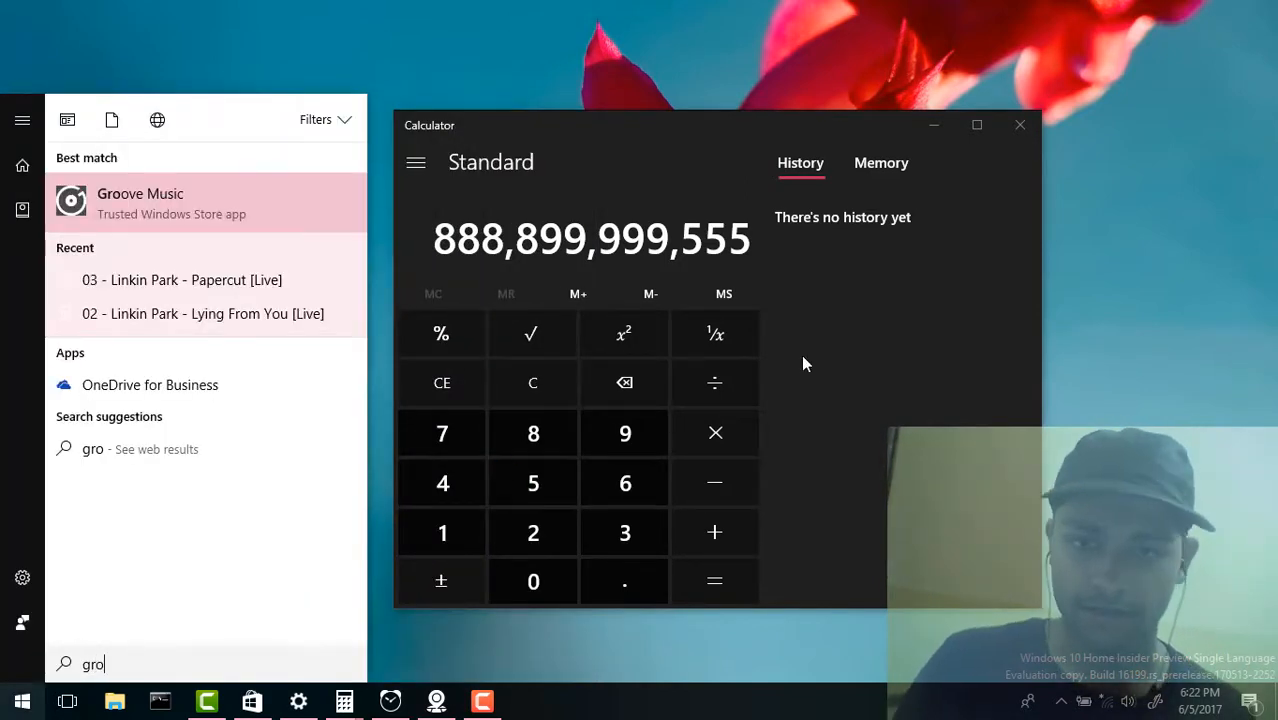
- Launch Groove Music from the 'gro' search results
{"action": "left_click", "coordinate": [140, 202]}
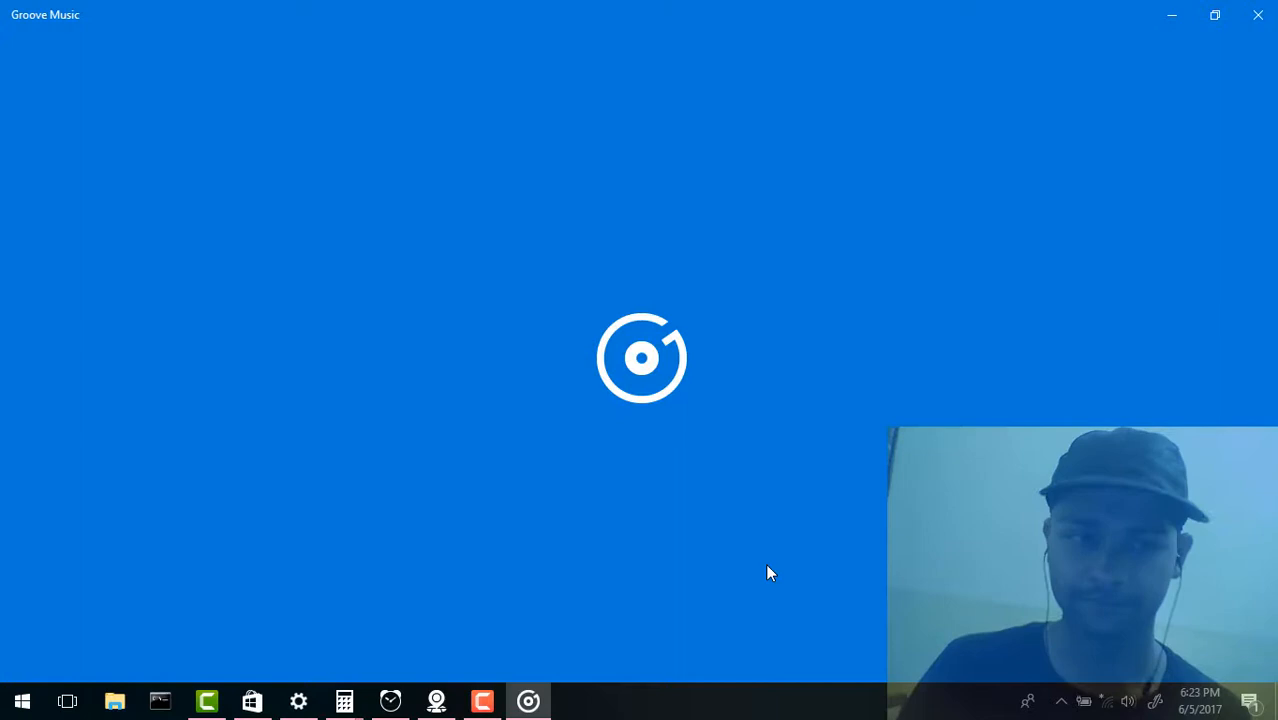
{"action": "mouse_move", "coordinate": [955, 567]}
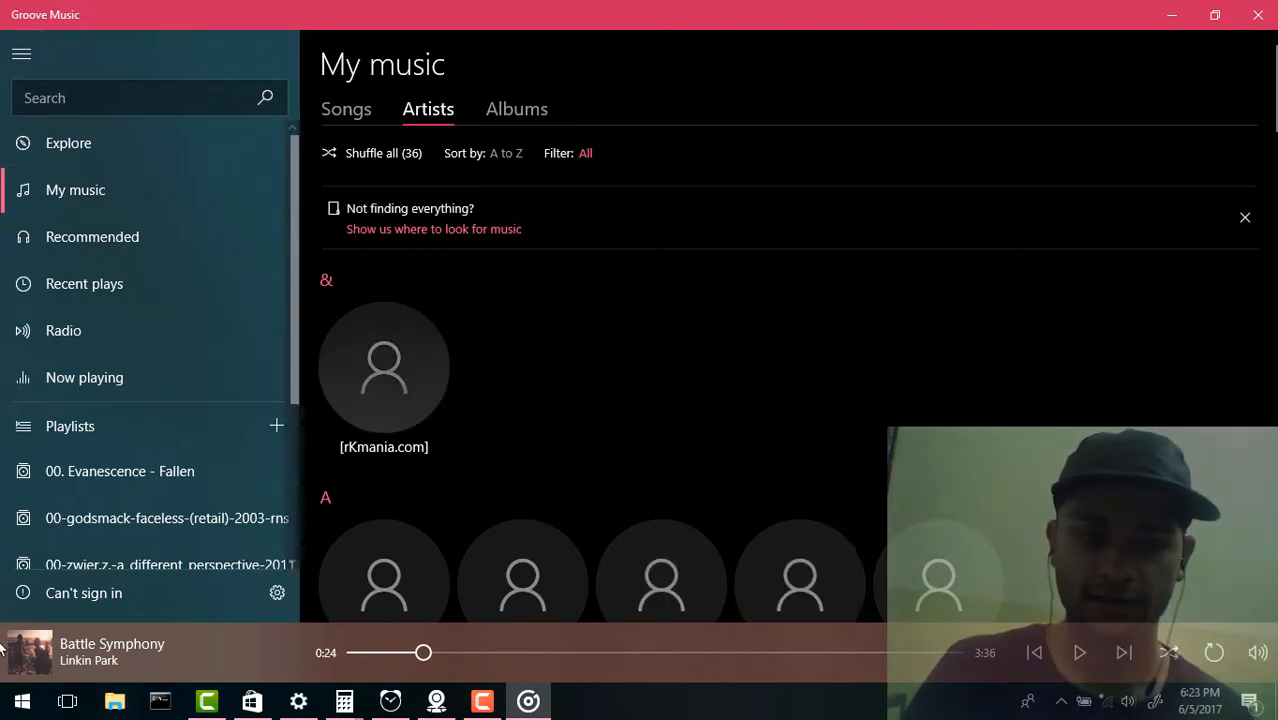
{"action": "mouse_move", "coordinate": [364, 186]}
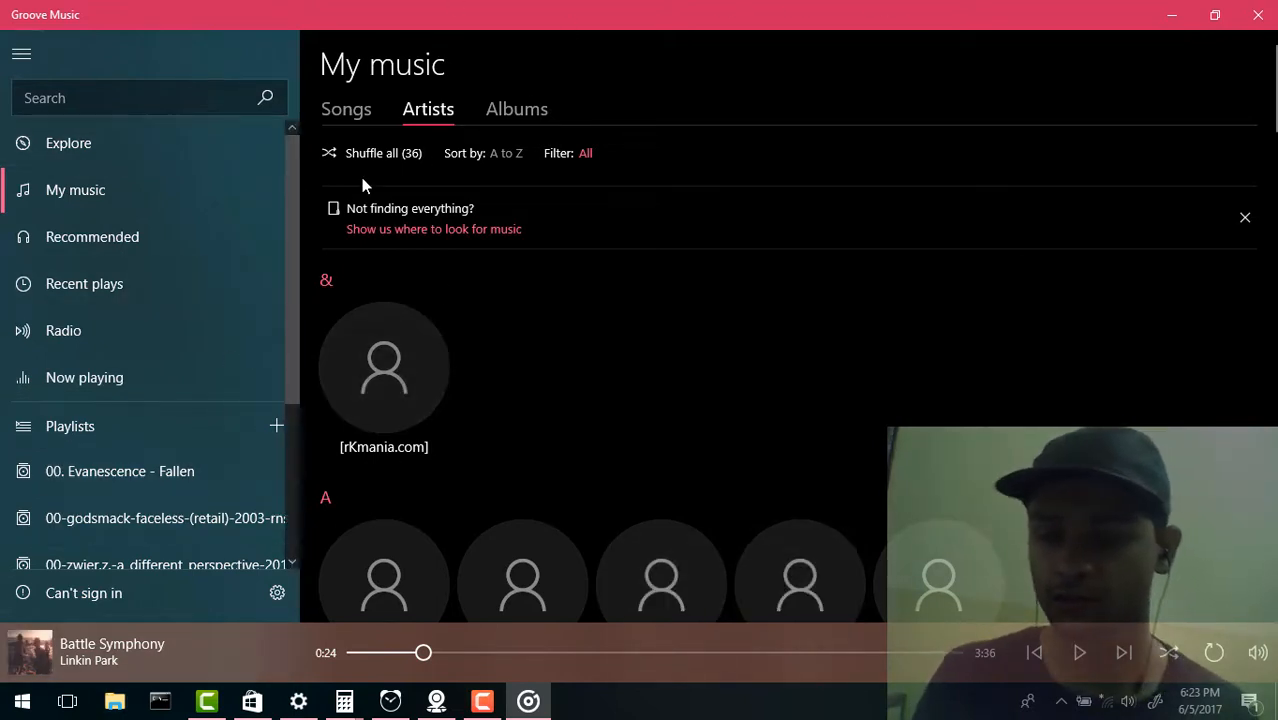
{"action": "mouse_move", "coordinate": [452, 8]}
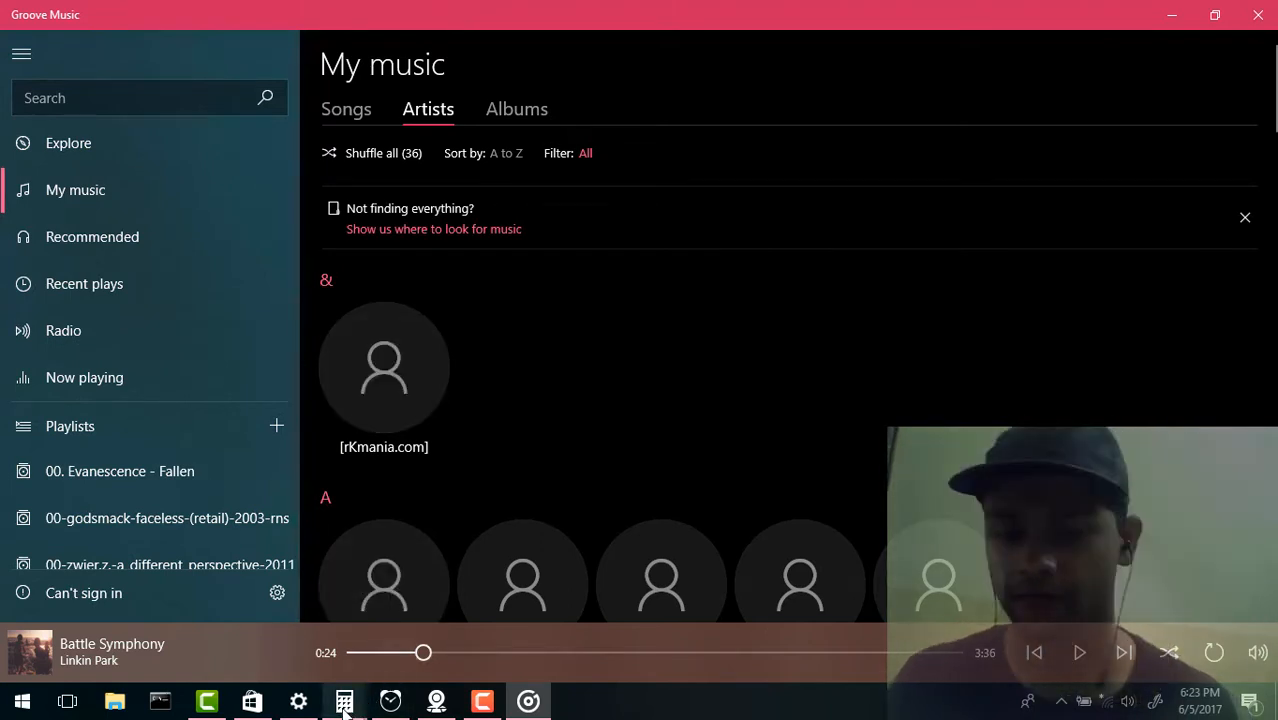
- Restore the dark Calculator from the taskbar and open the Start menu app list
{"action": "left_click", "coordinate": [345, 700]}
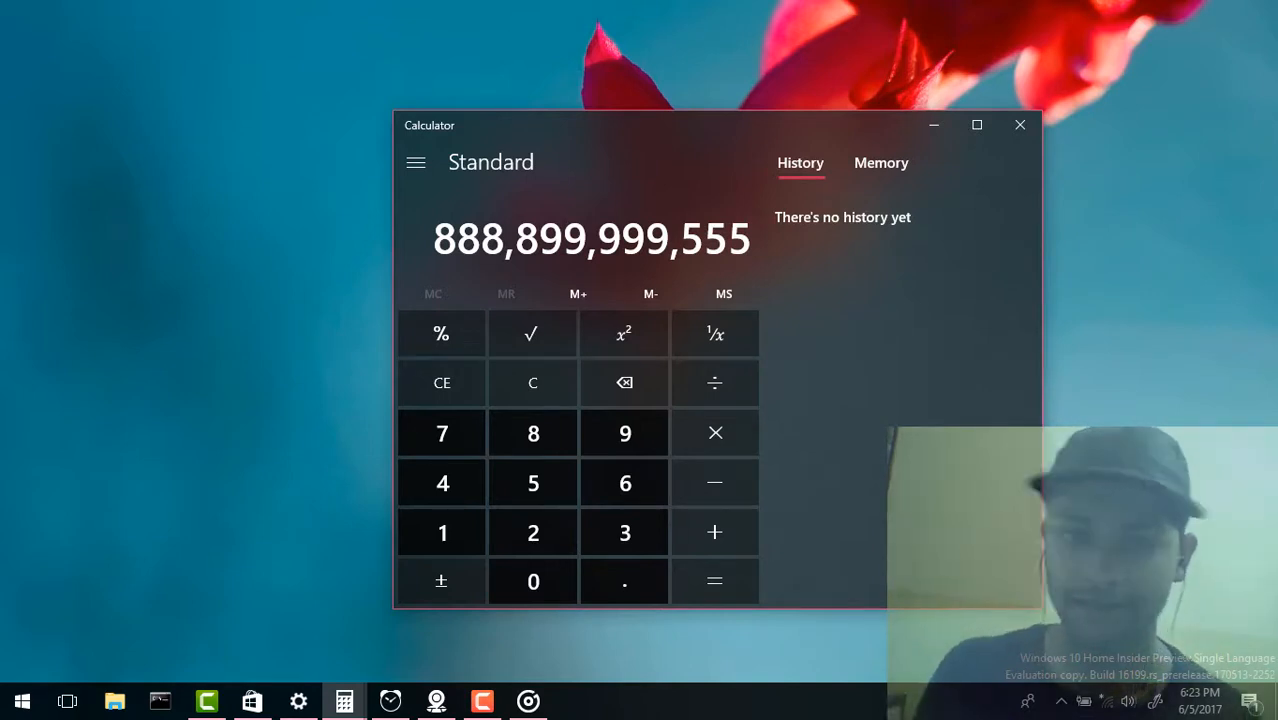
{"action": "mouse_move", "coordinate": [27, 261]}
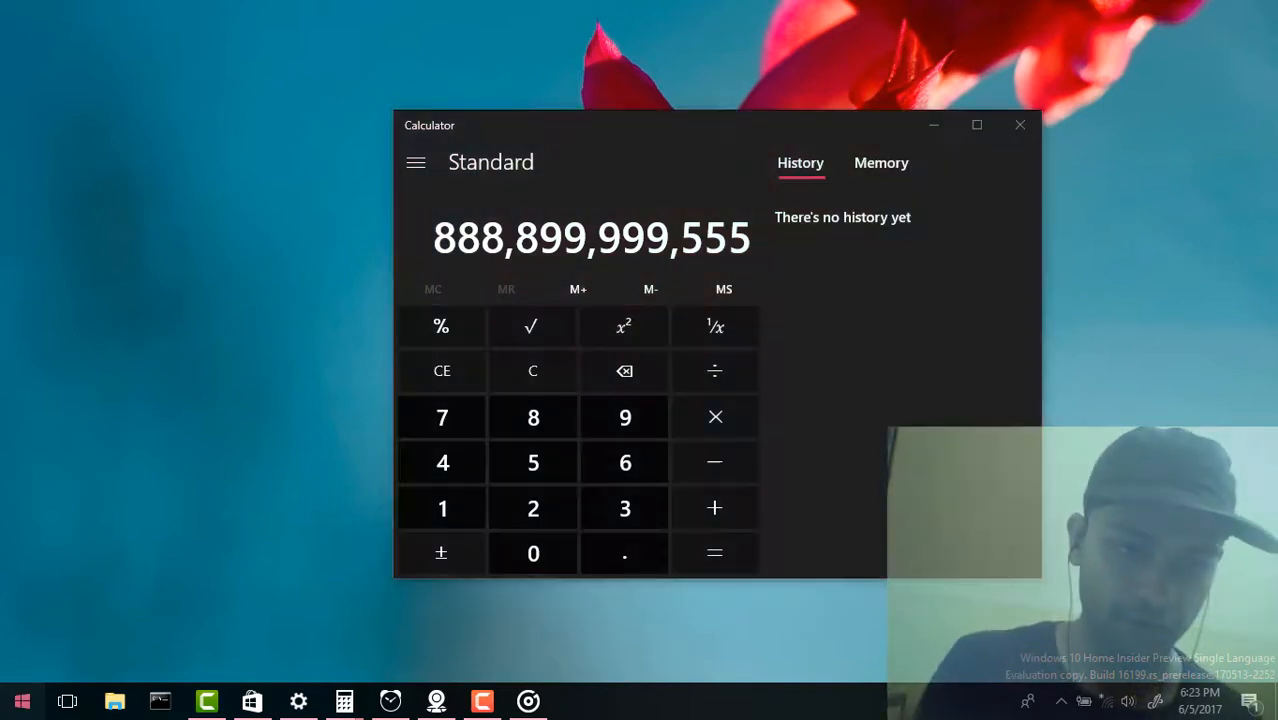
{"action": "left_click", "coordinate": [22, 700]}
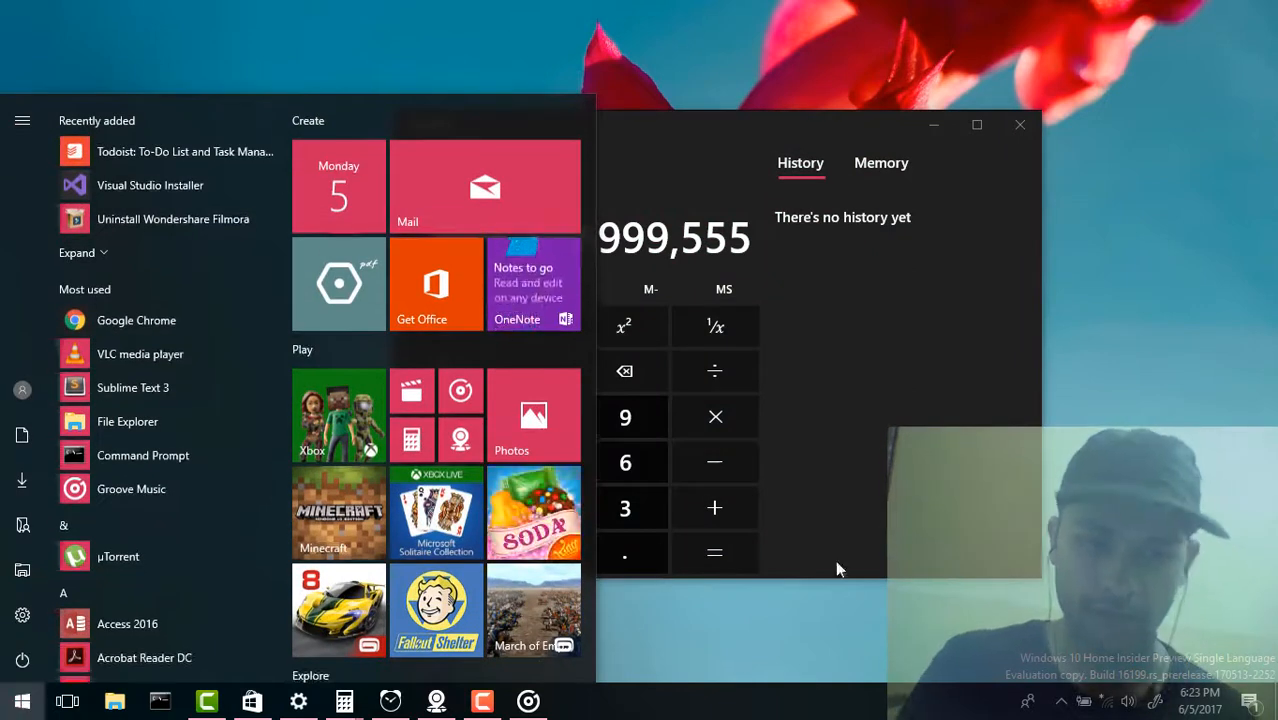